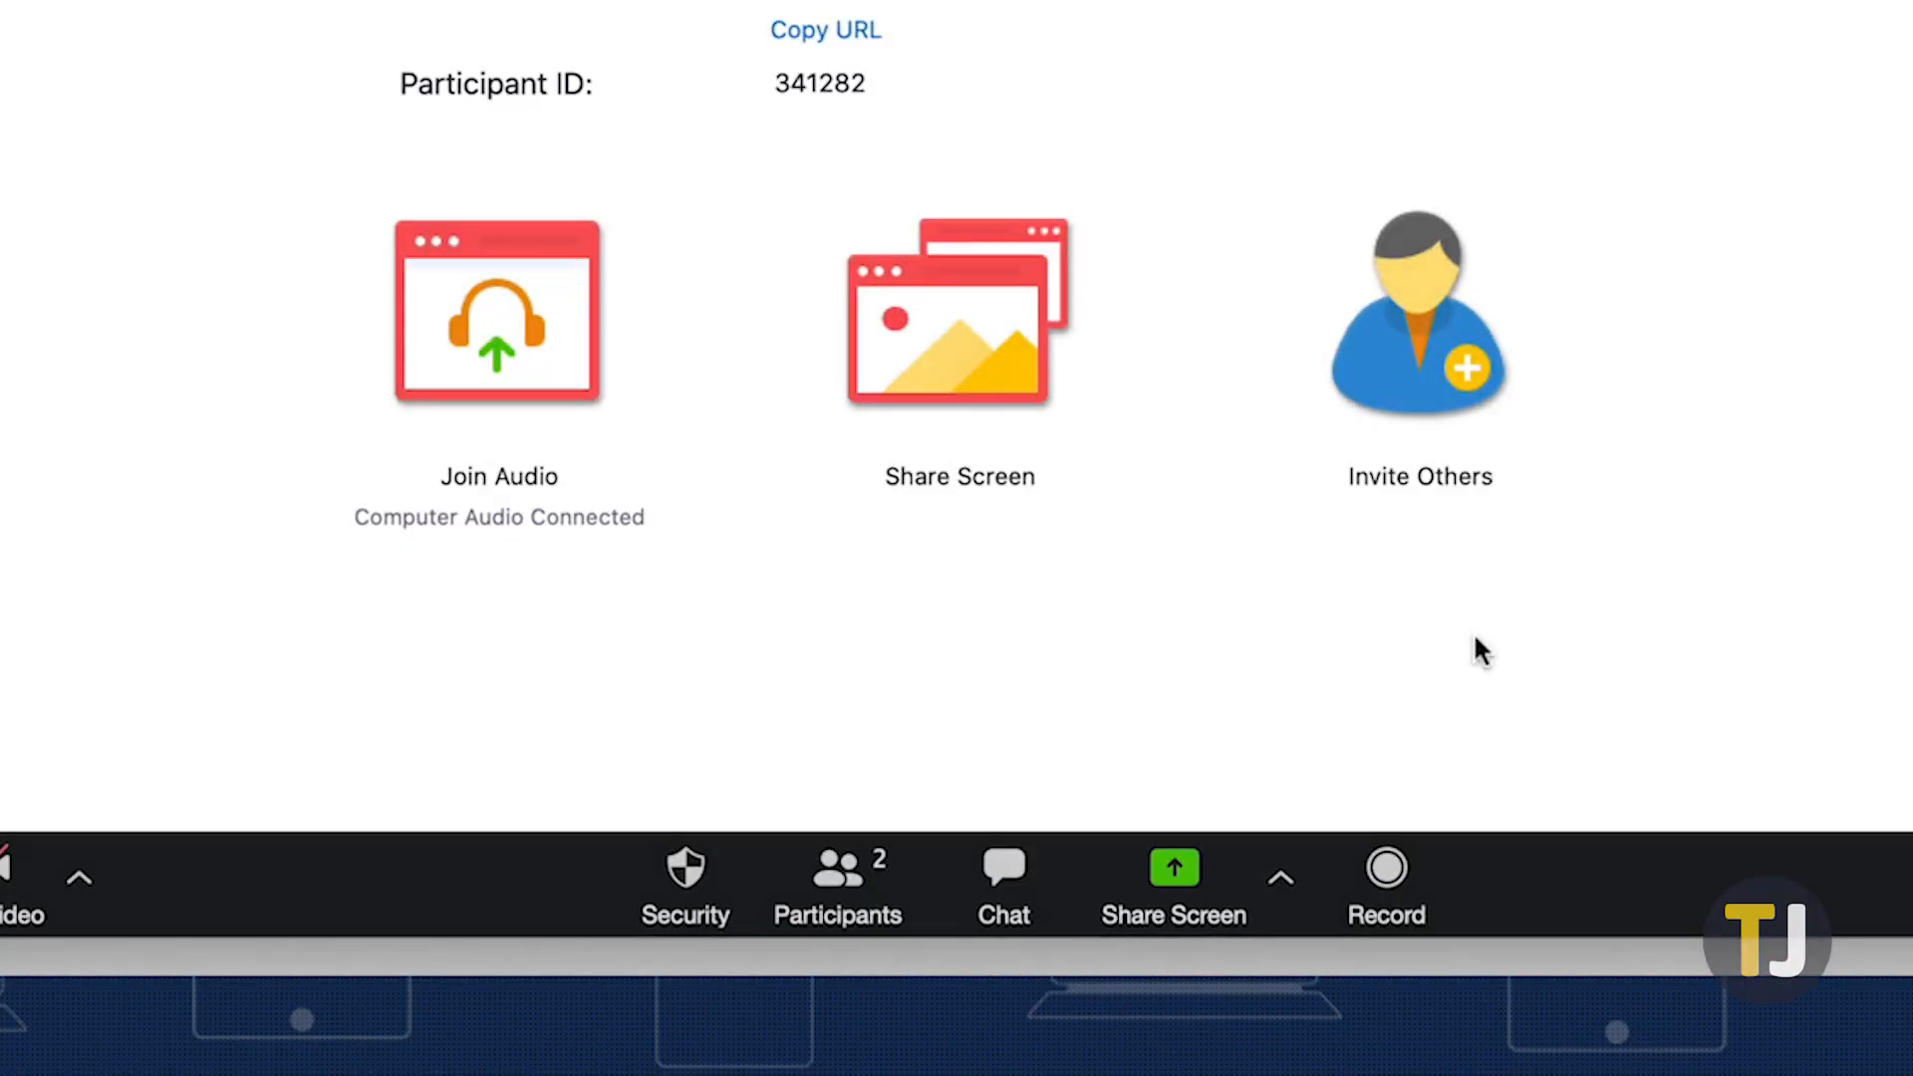
- Start sharing a Whiteboard from the Basic sharing choices
click(1172, 865)
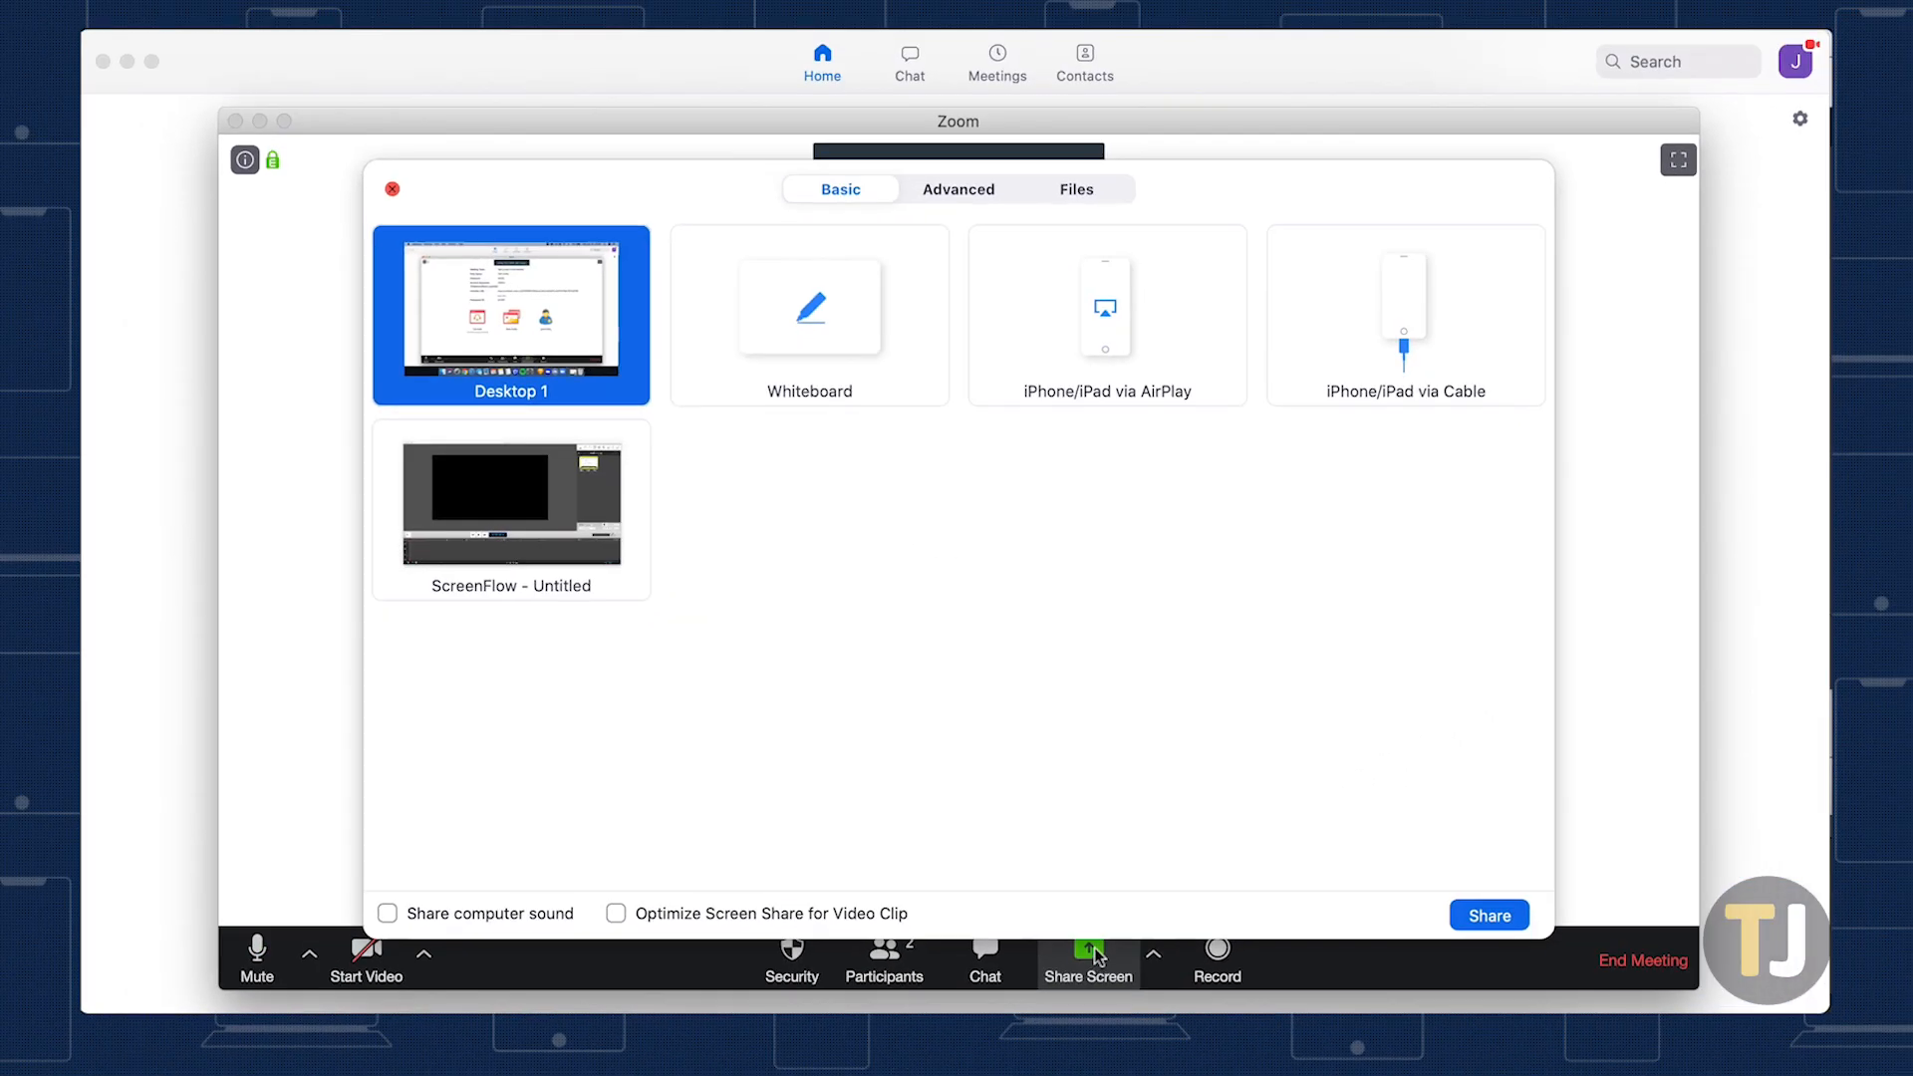
click(809, 307)
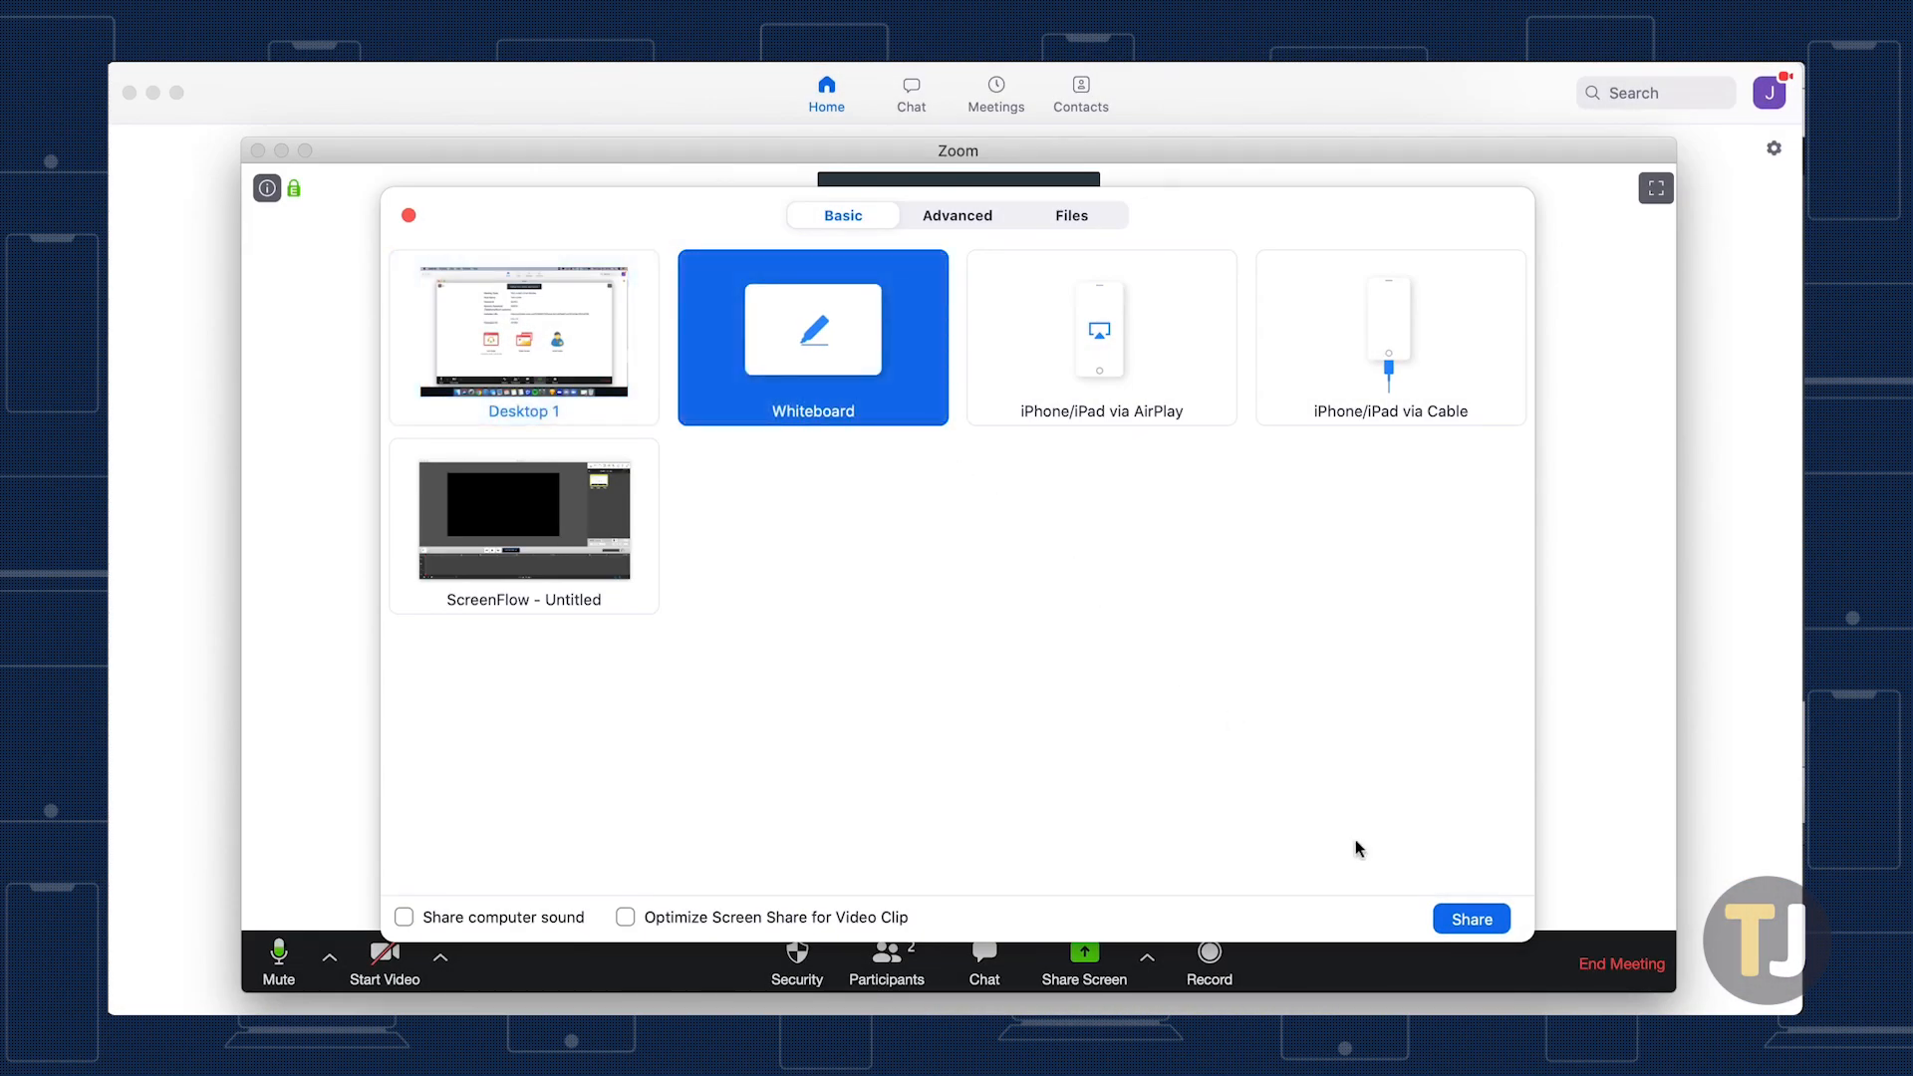
click(1470, 918)
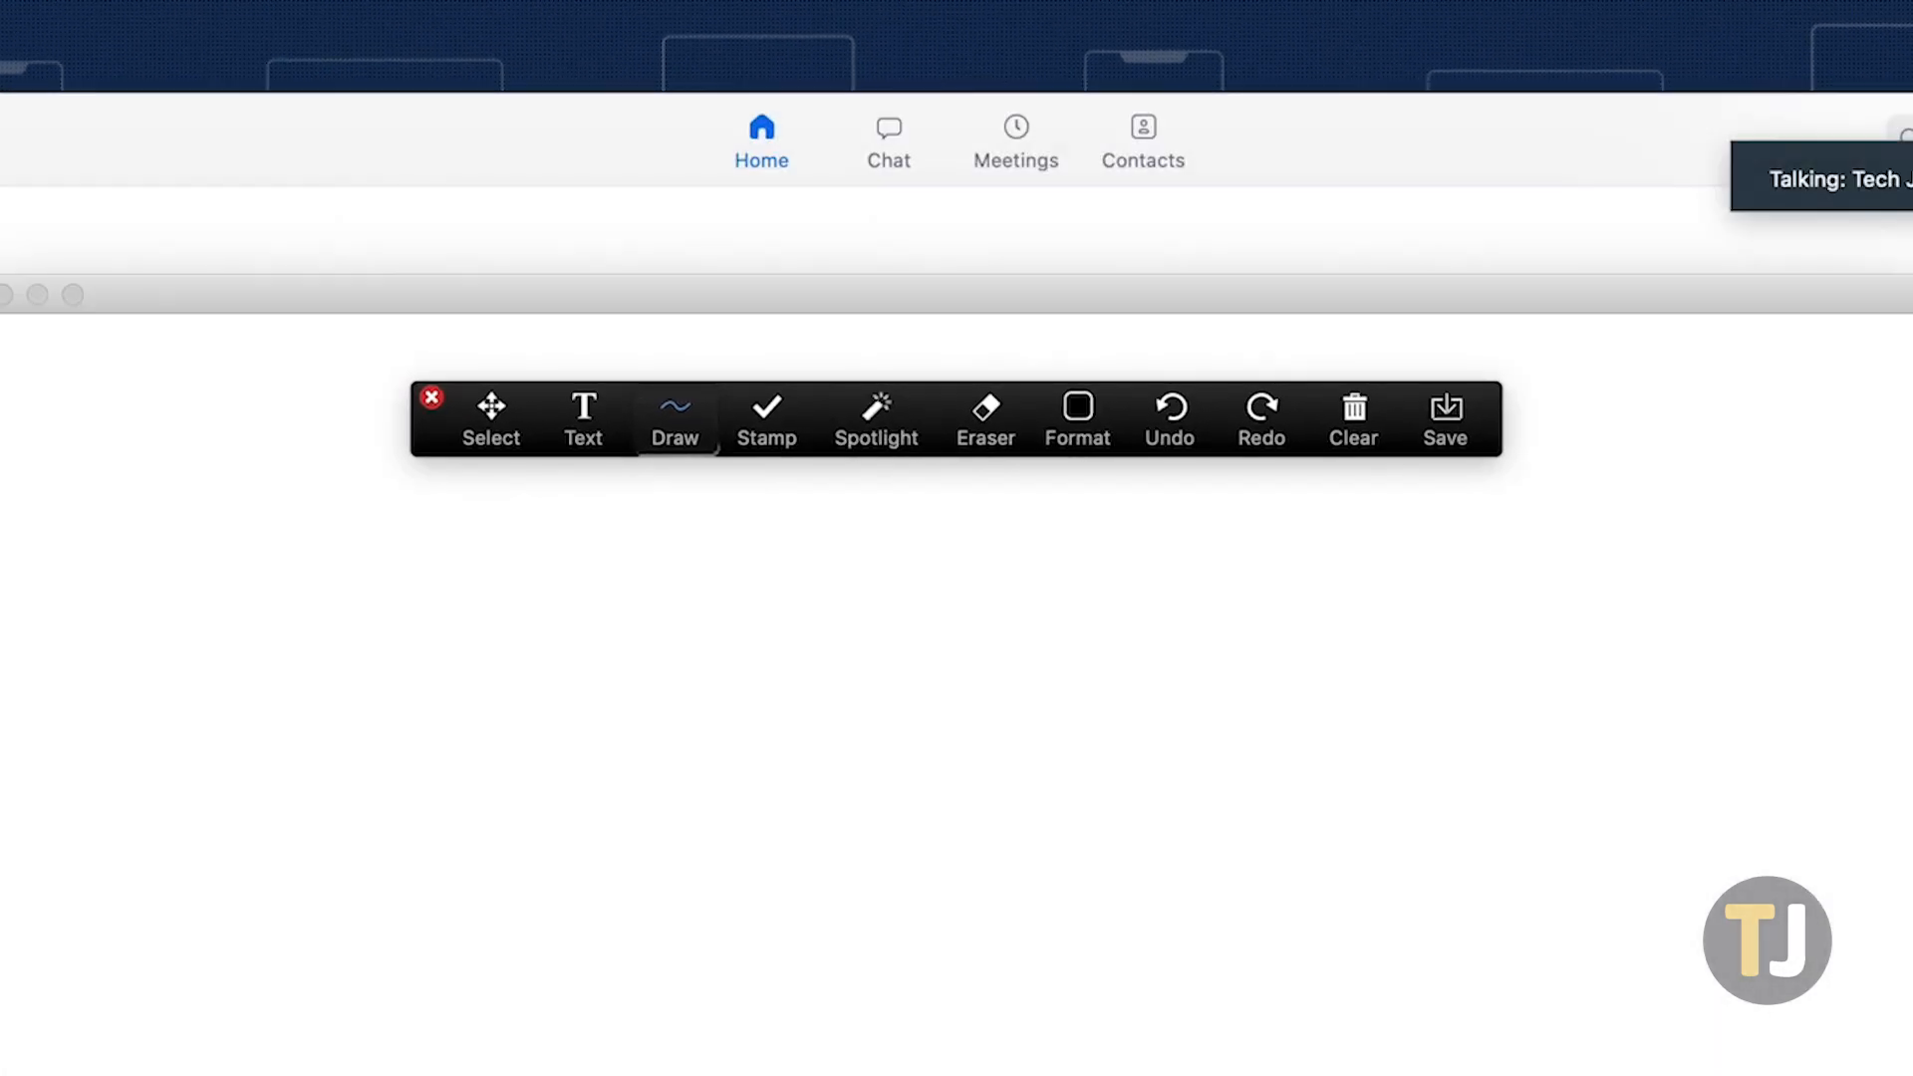
- Draw a large T with a vertical stroke and a crossbar in black
drag(817, 707, 817, 1001)
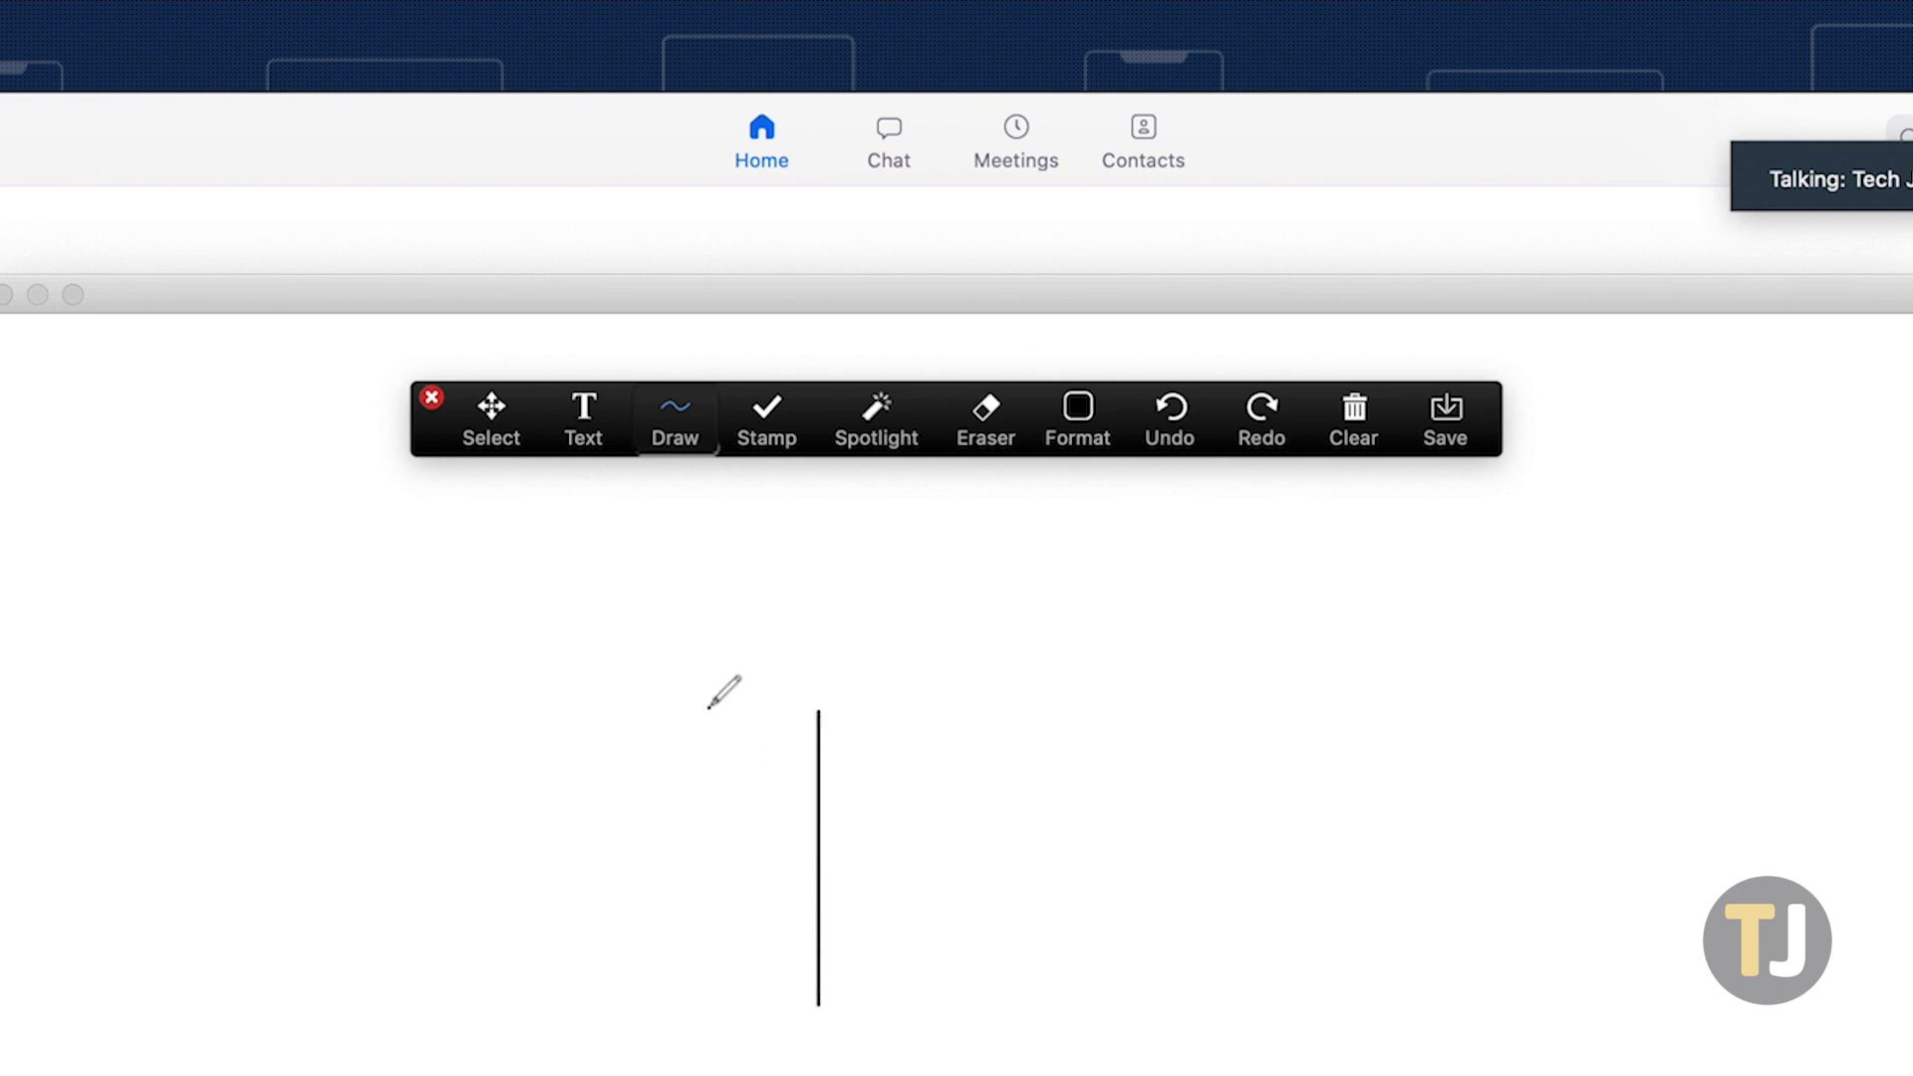
drag(707, 705, 1000, 700)
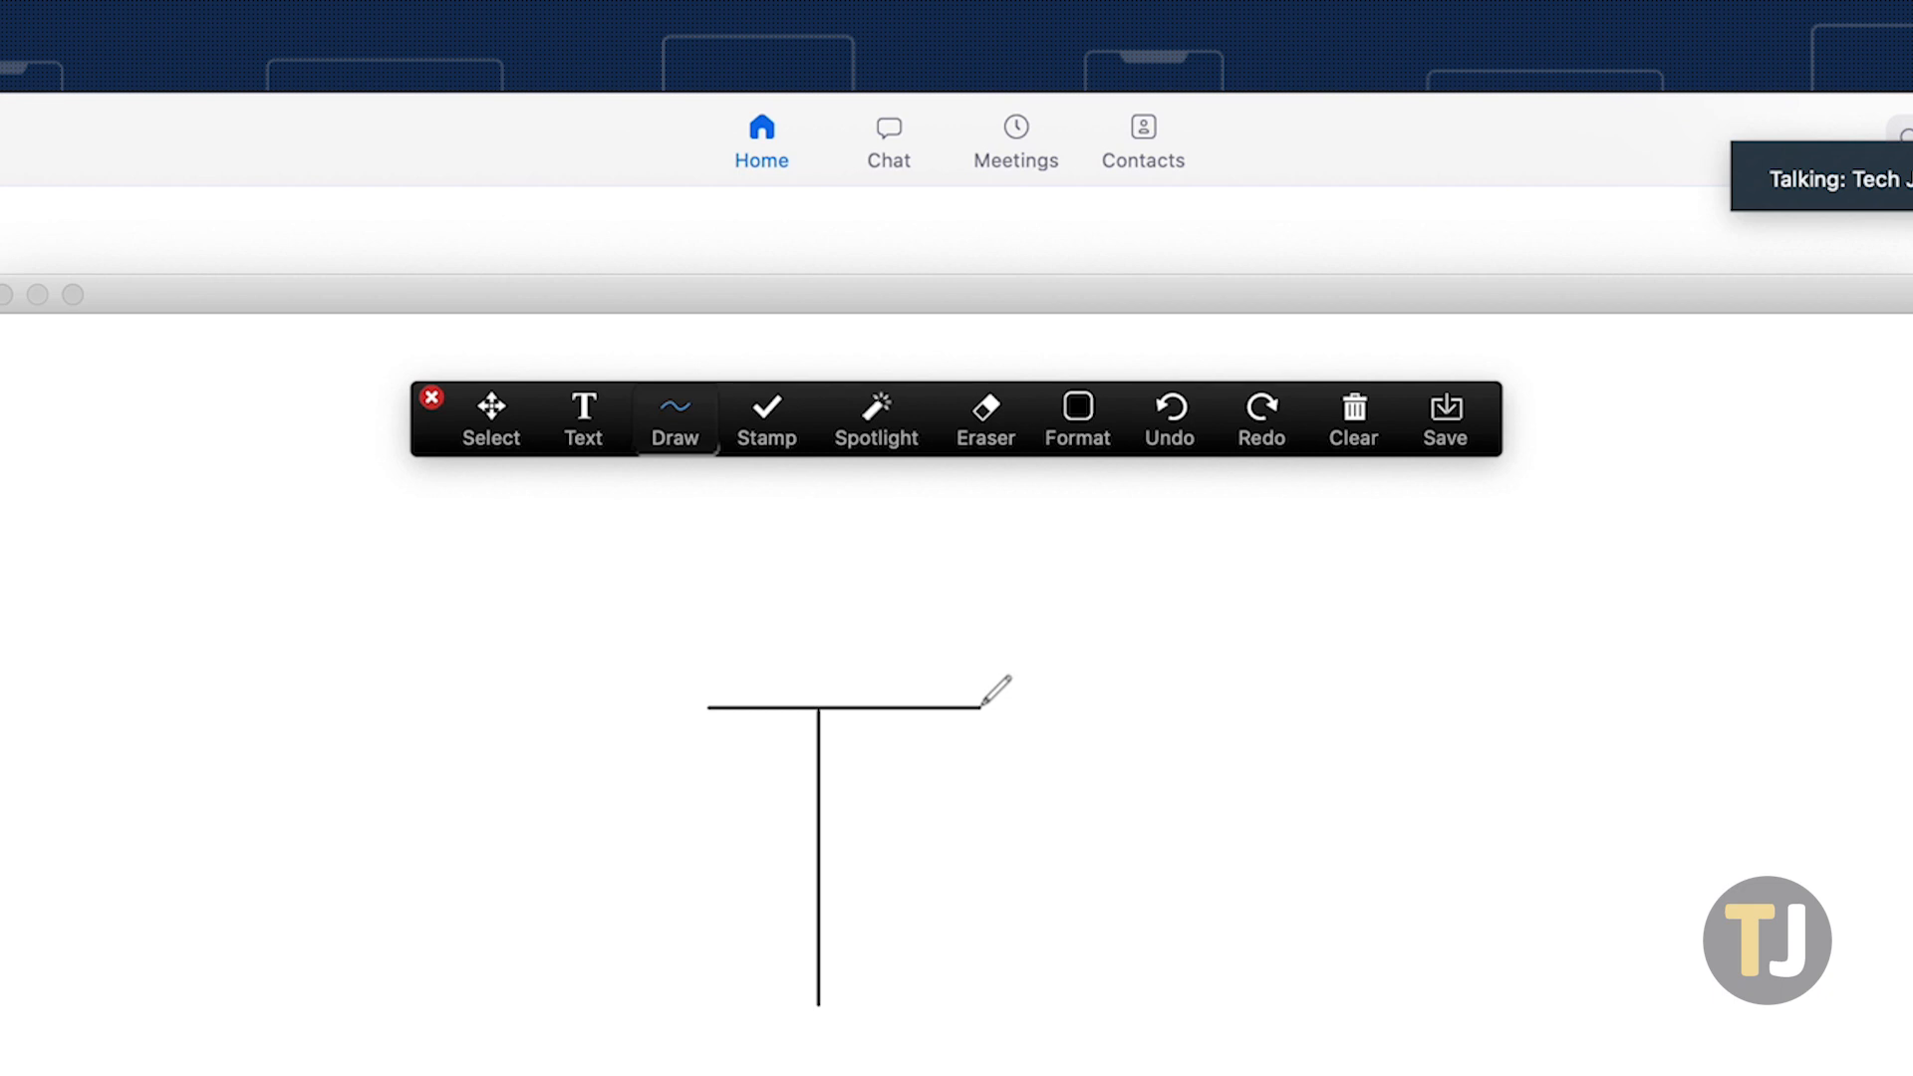
click(1445, 414)
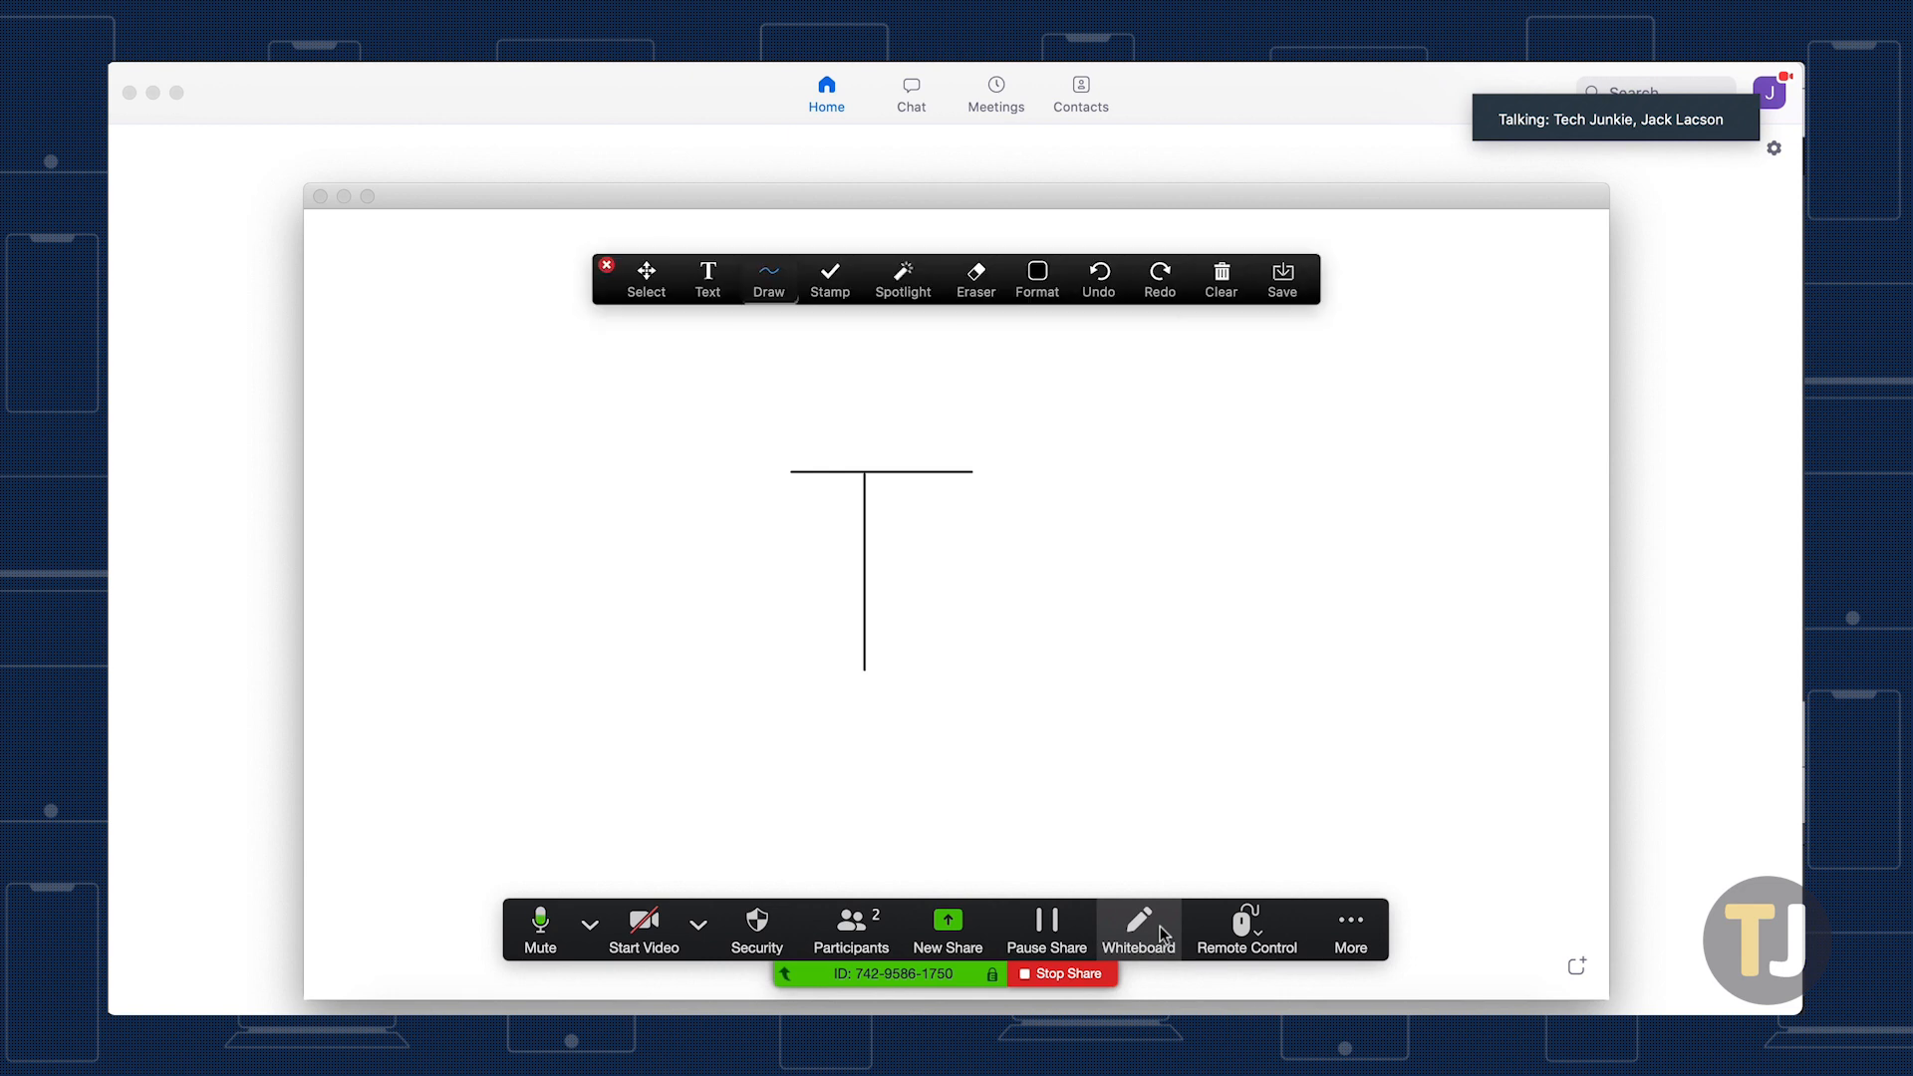
drag(1074, 470, 1000, 684)
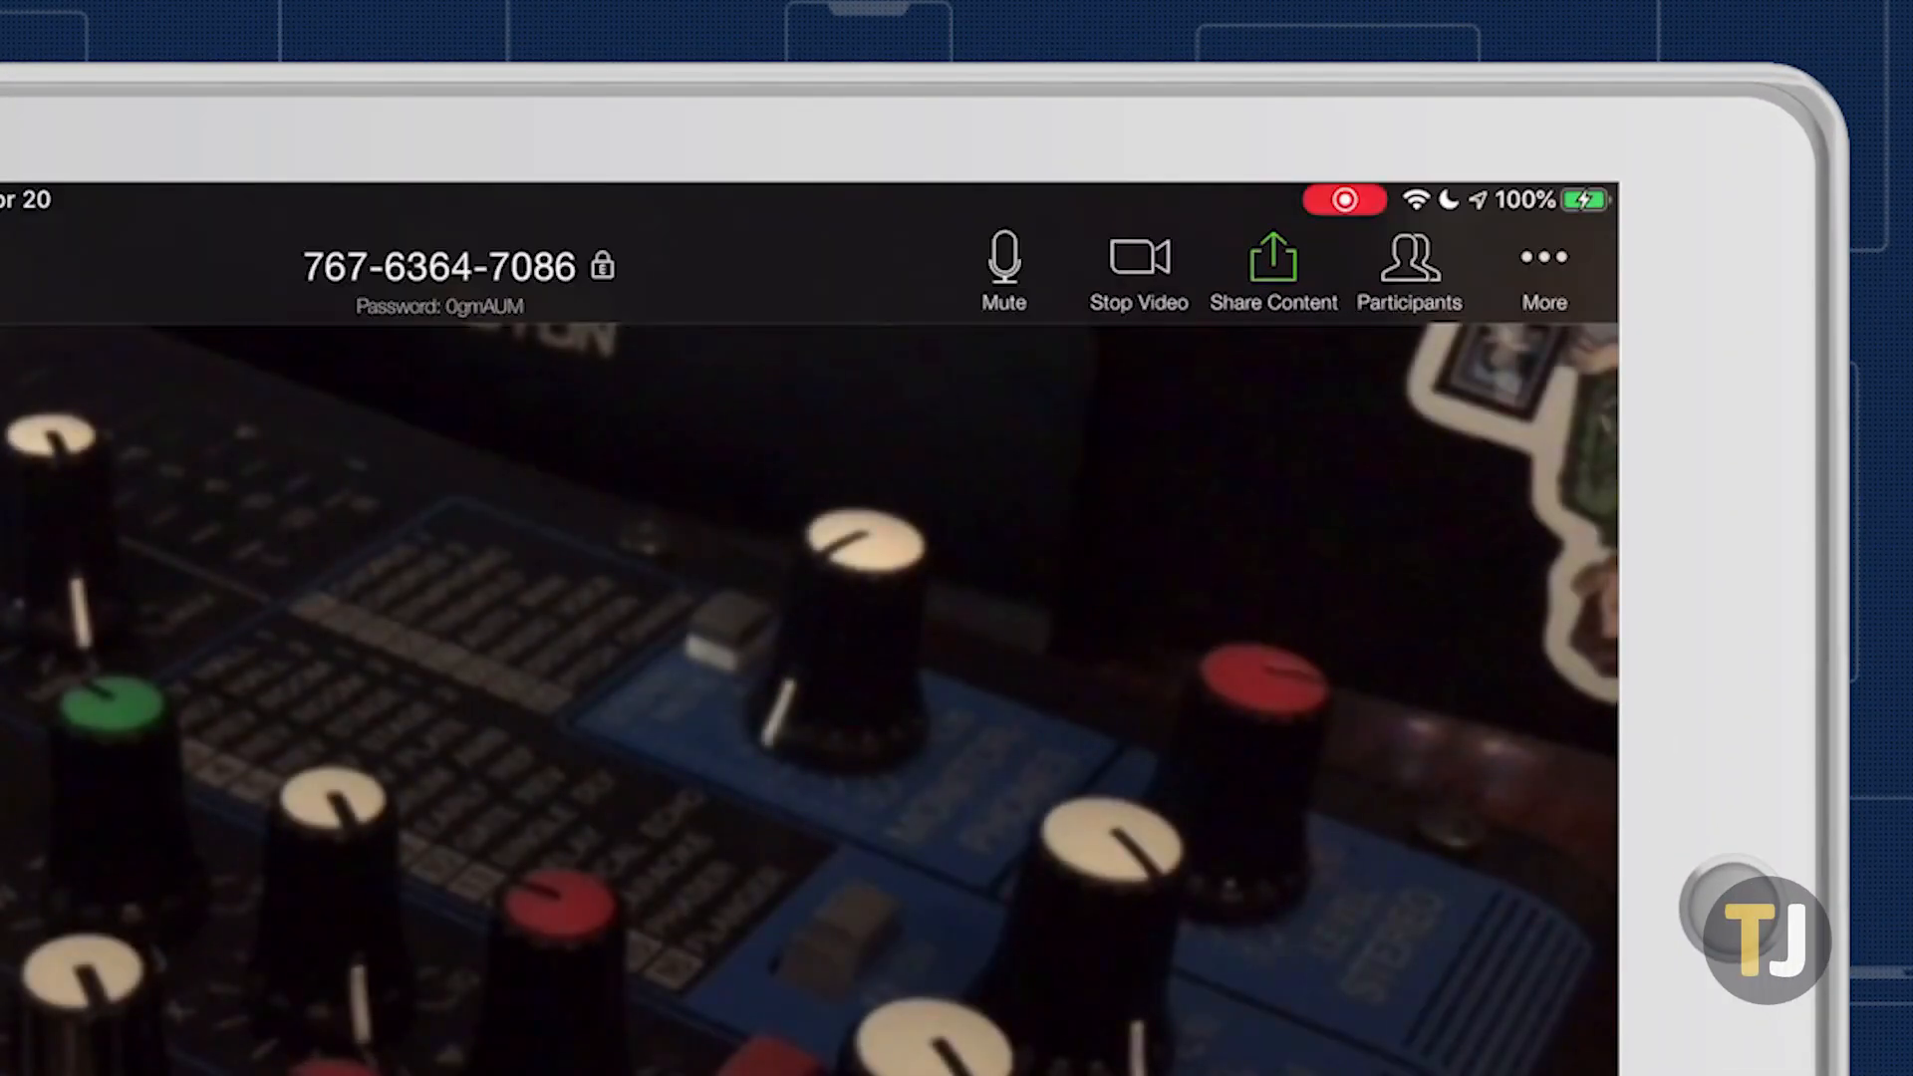
- Share a blank Whiteboard from the iPad's Share Content list
click(1275, 257)
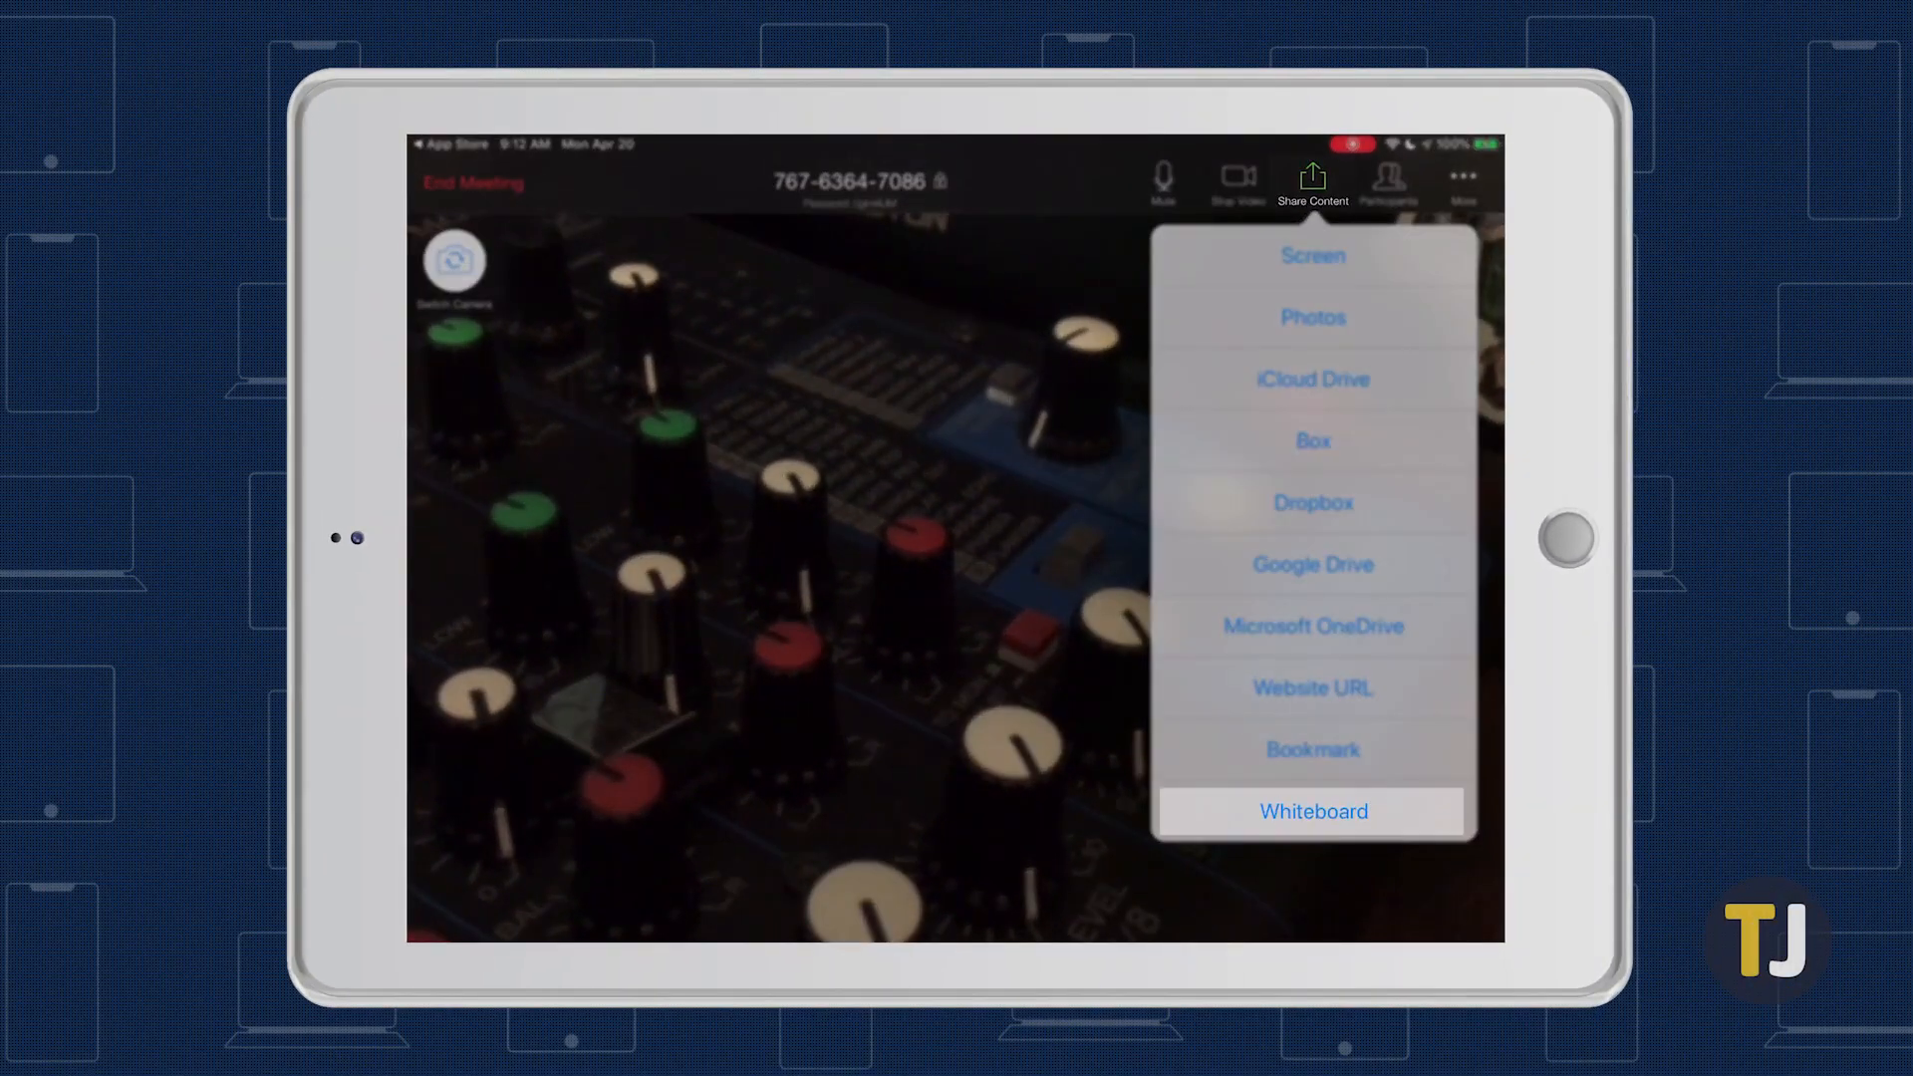
click(1313, 811)
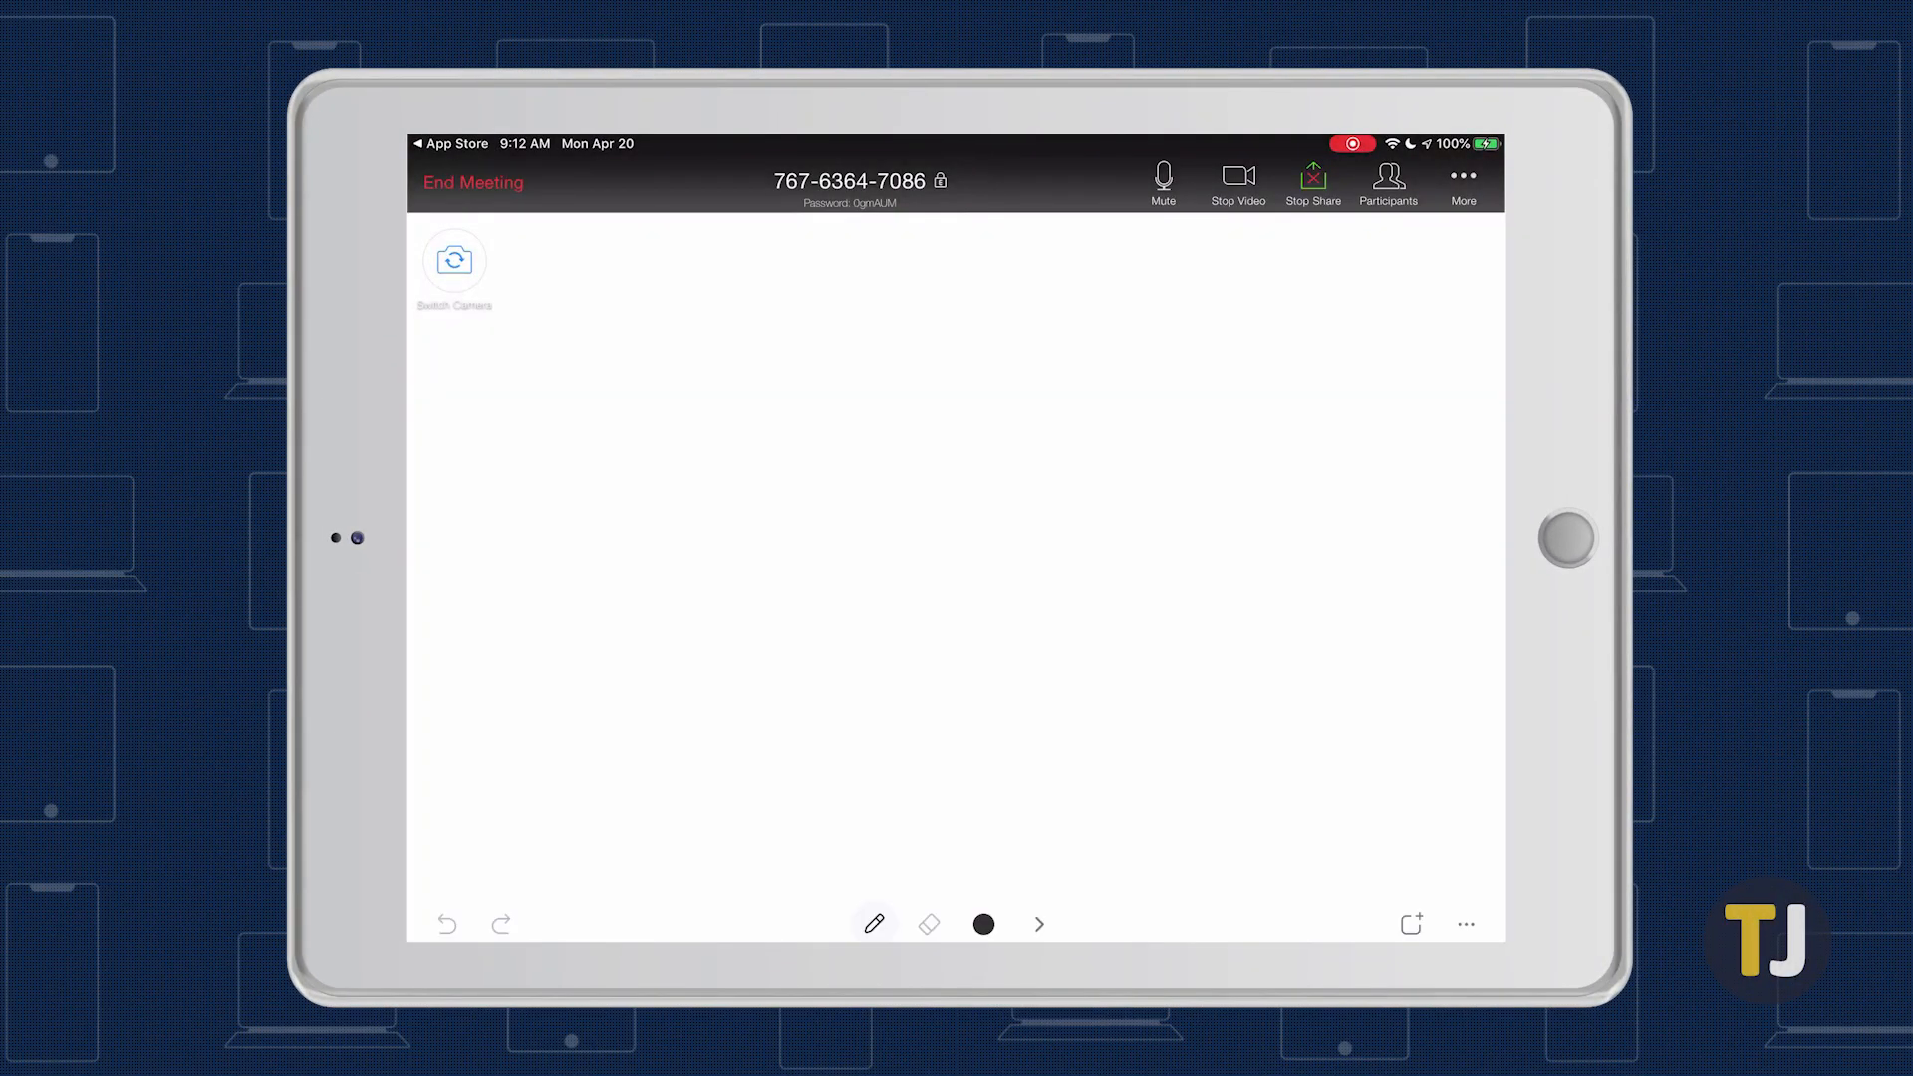
drag(653, 329, 829, 506)
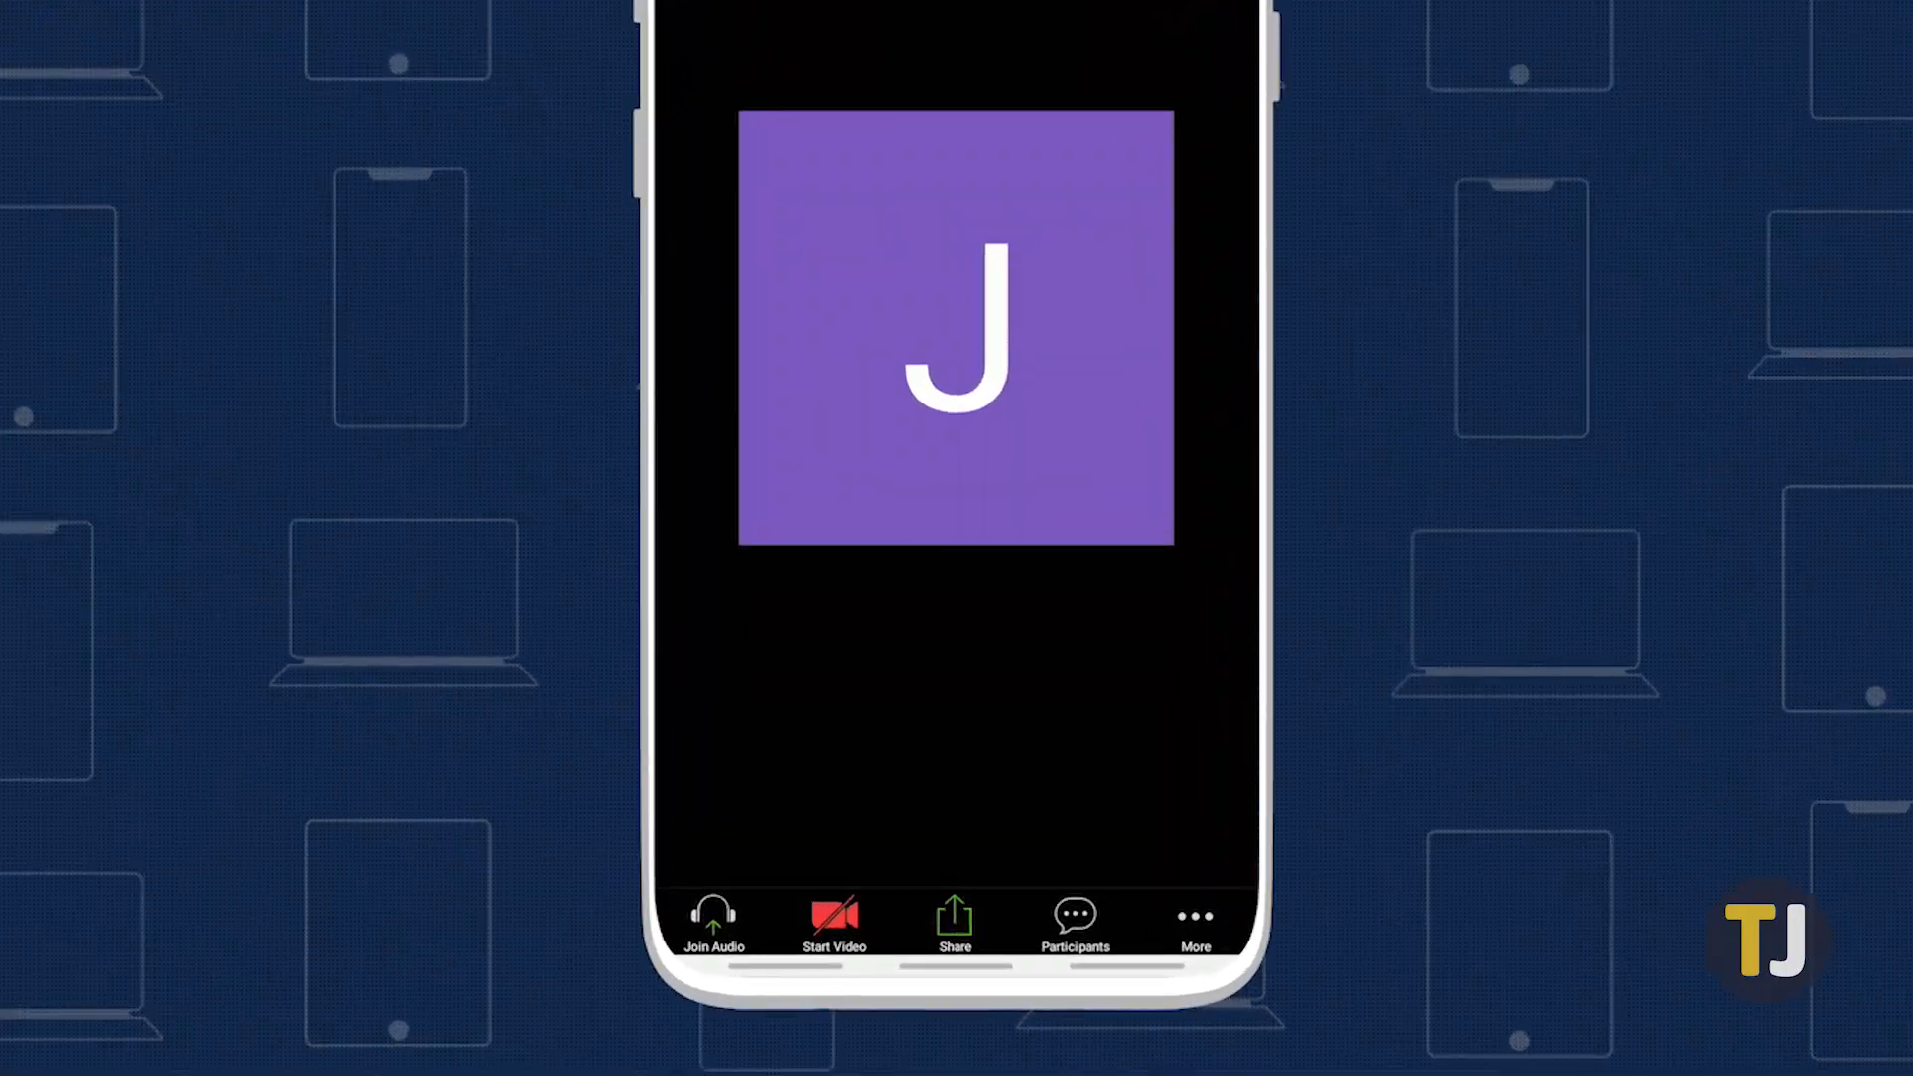
- Share a whiteboard on Android and enable the pen for drawing TJ
click(952, 921)
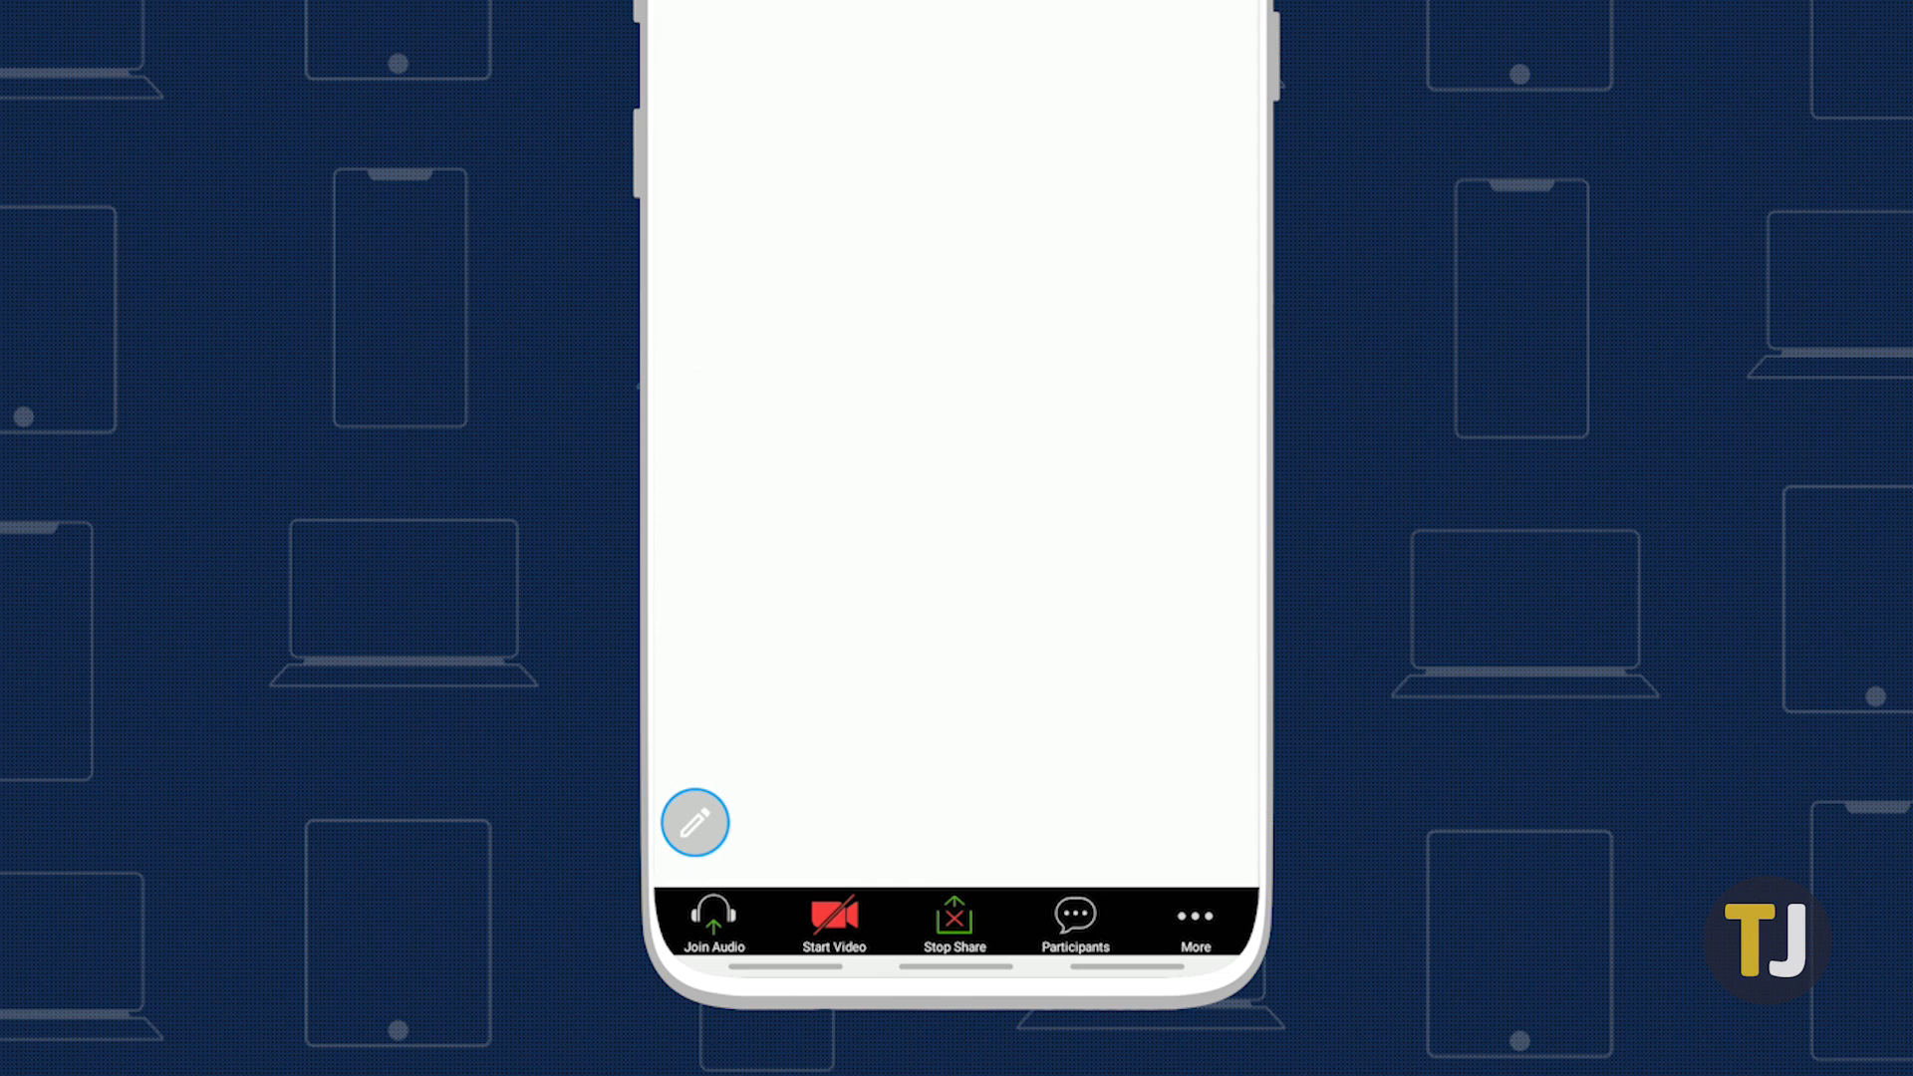
click(697, 821)
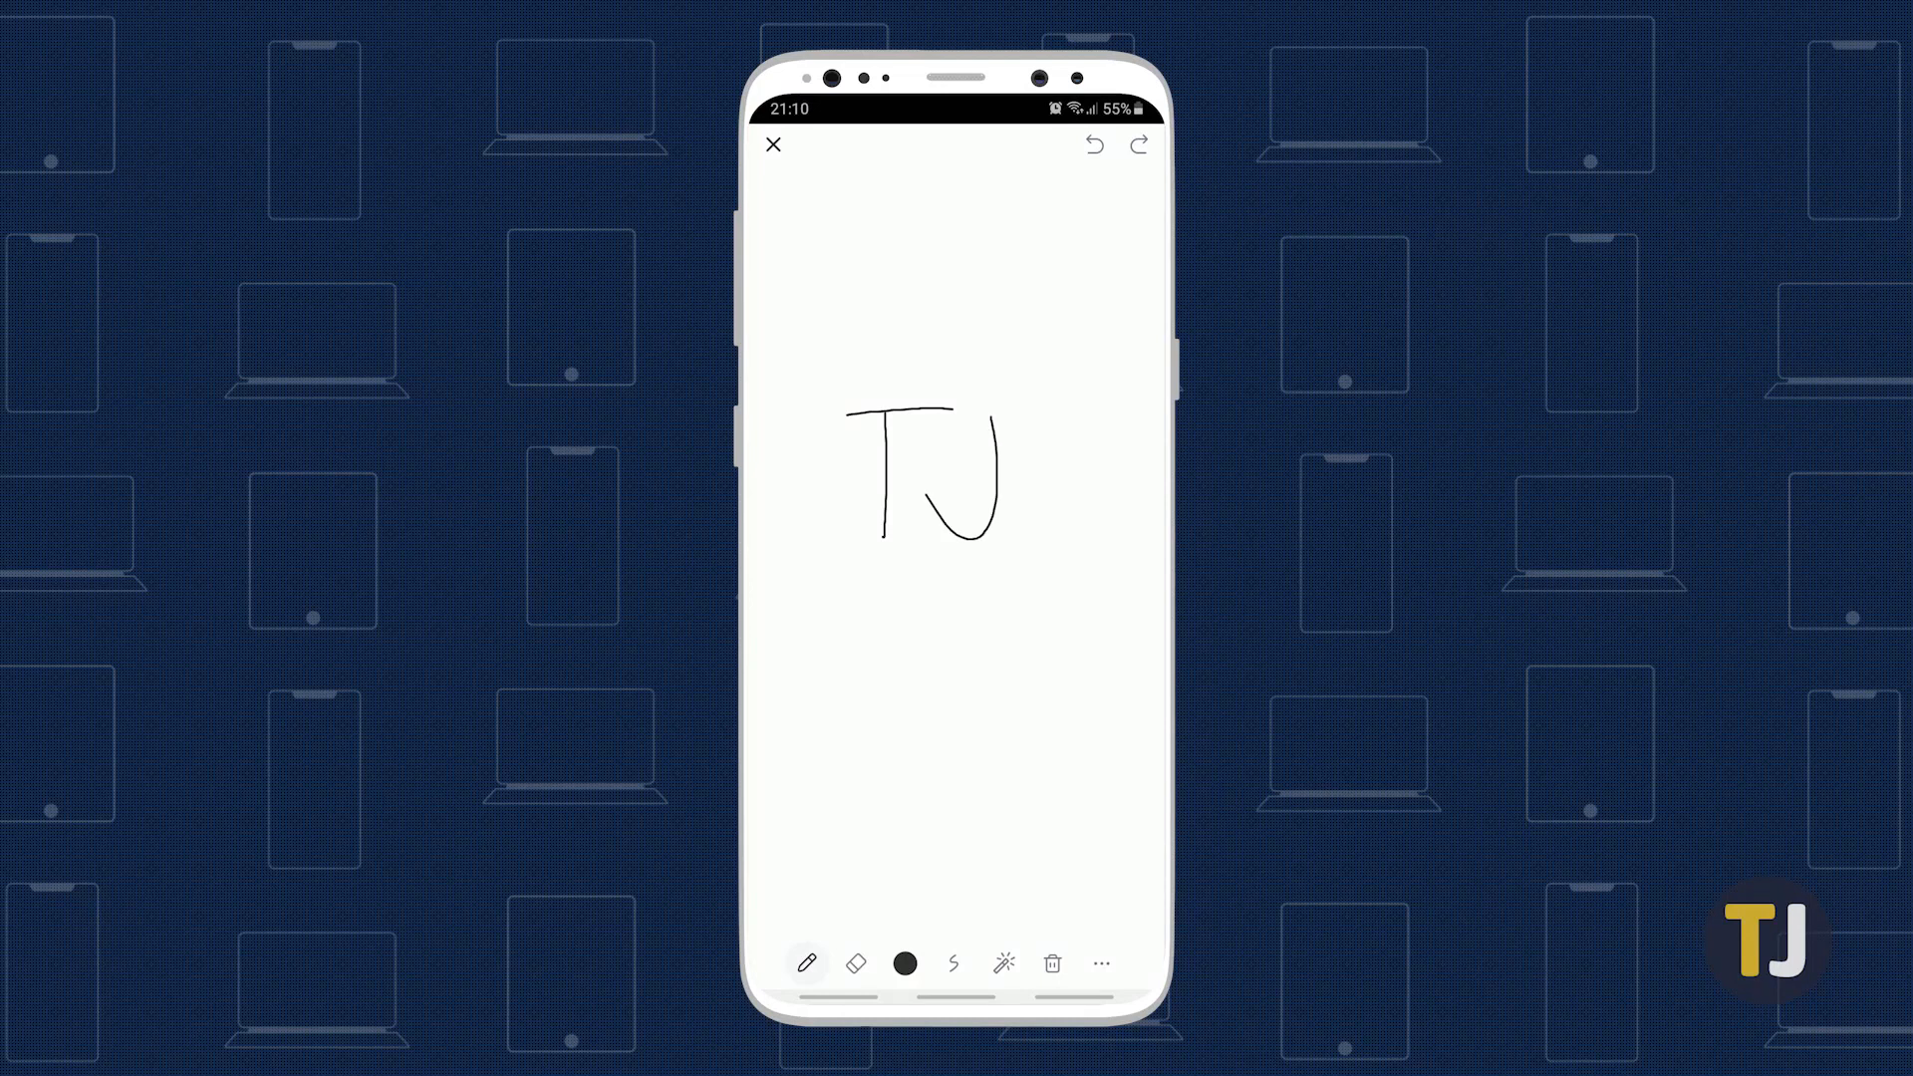